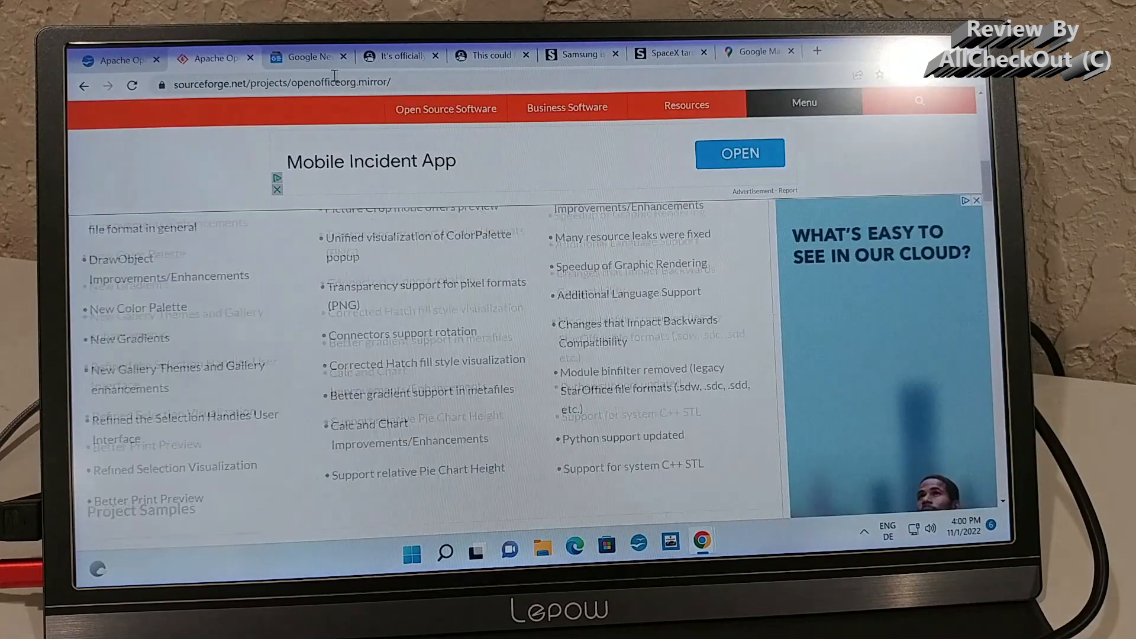
Step: Show the Google News Technology page and scroll down through its latest stories
click(304, 56)
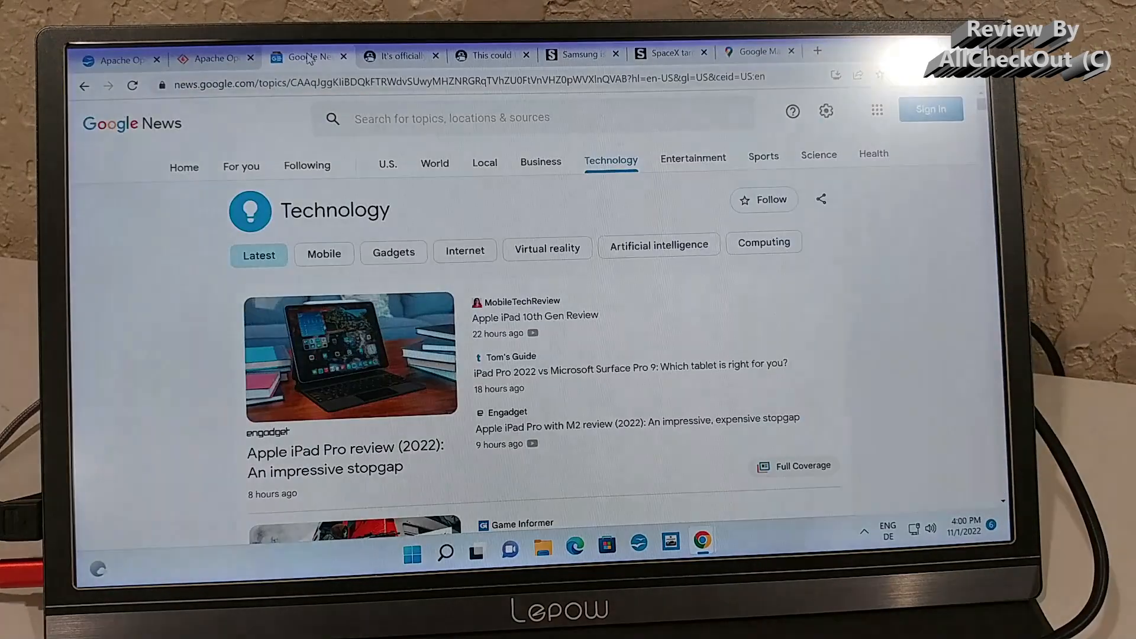
scroll(down, 3)
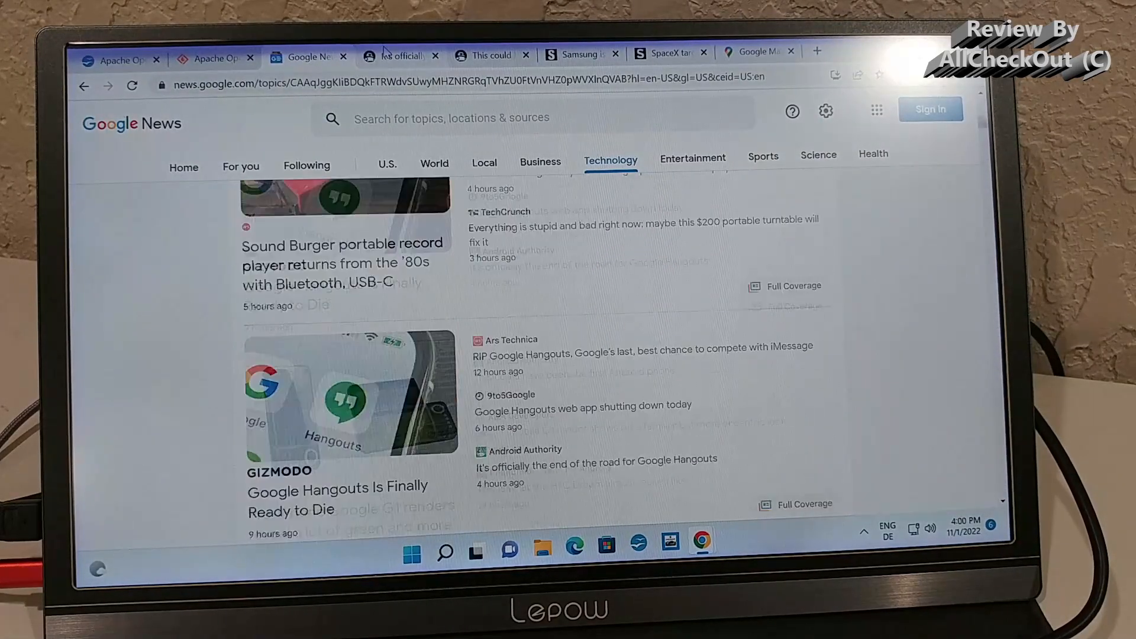
Step: Cycle through the Android Authority, SamMobile and Space.com tabs, ending on the Paris 3D map
click(398, 55)
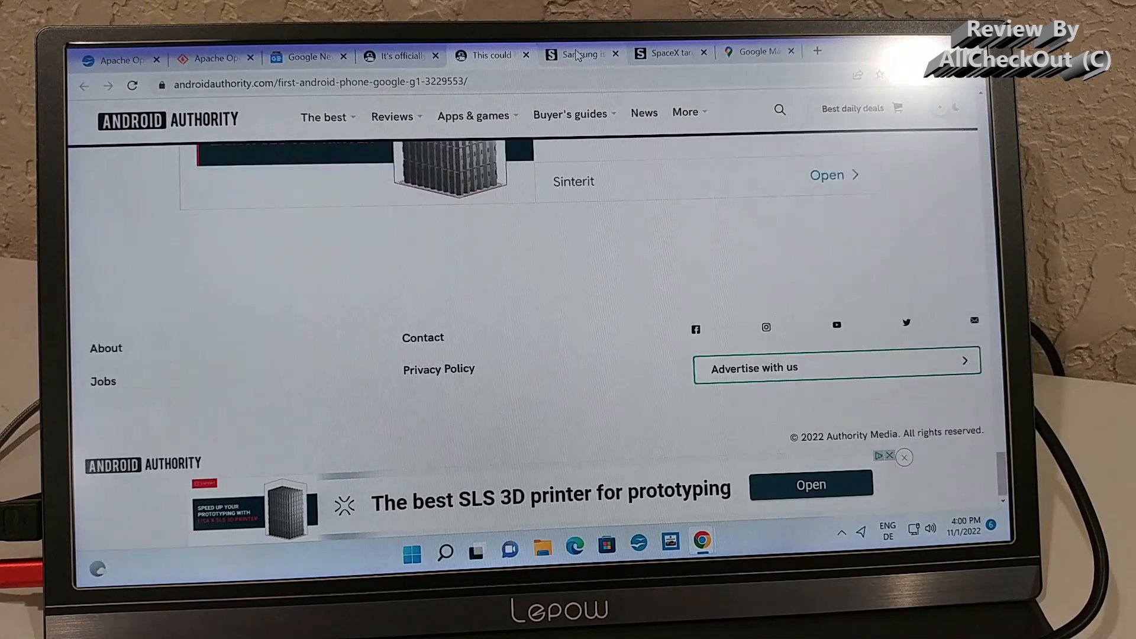
click(581, 54)
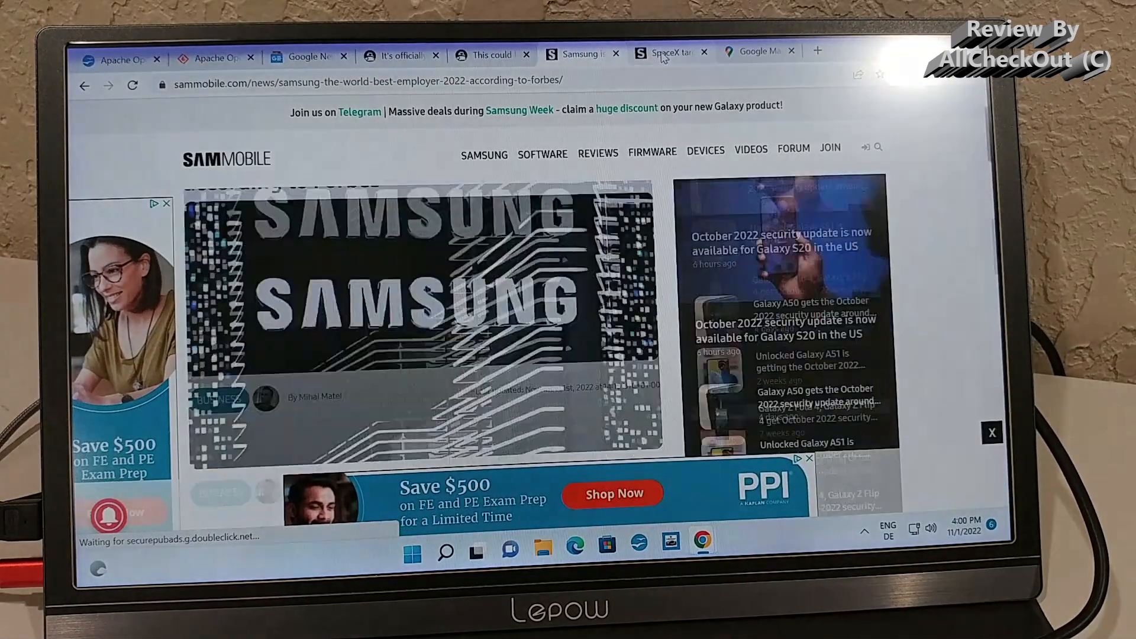
click(666, 52)
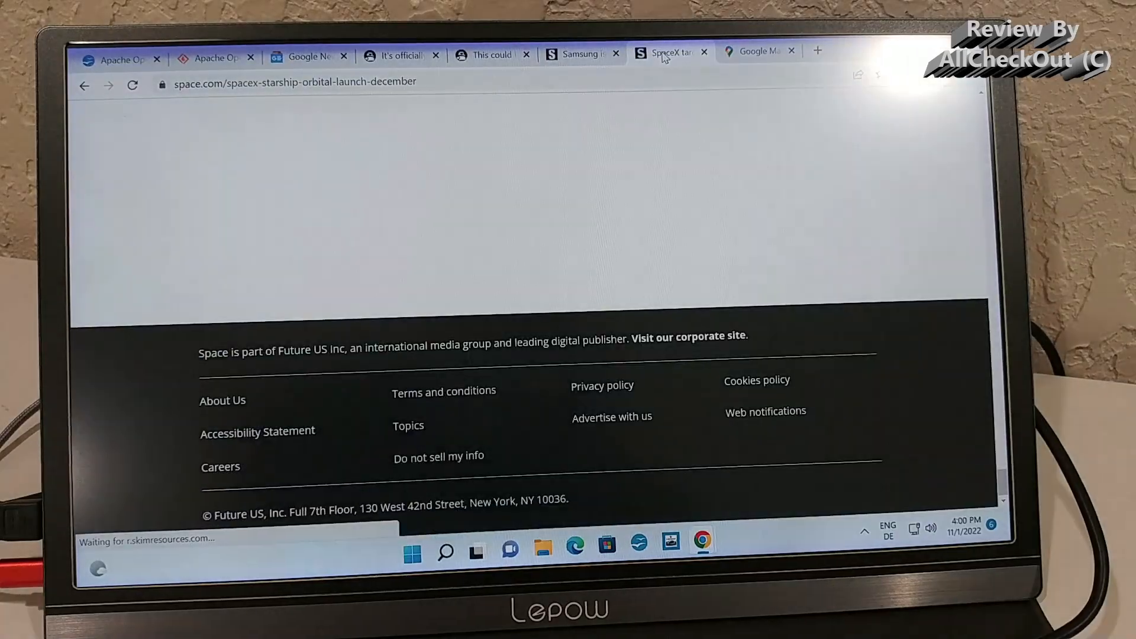
click(760, 50)
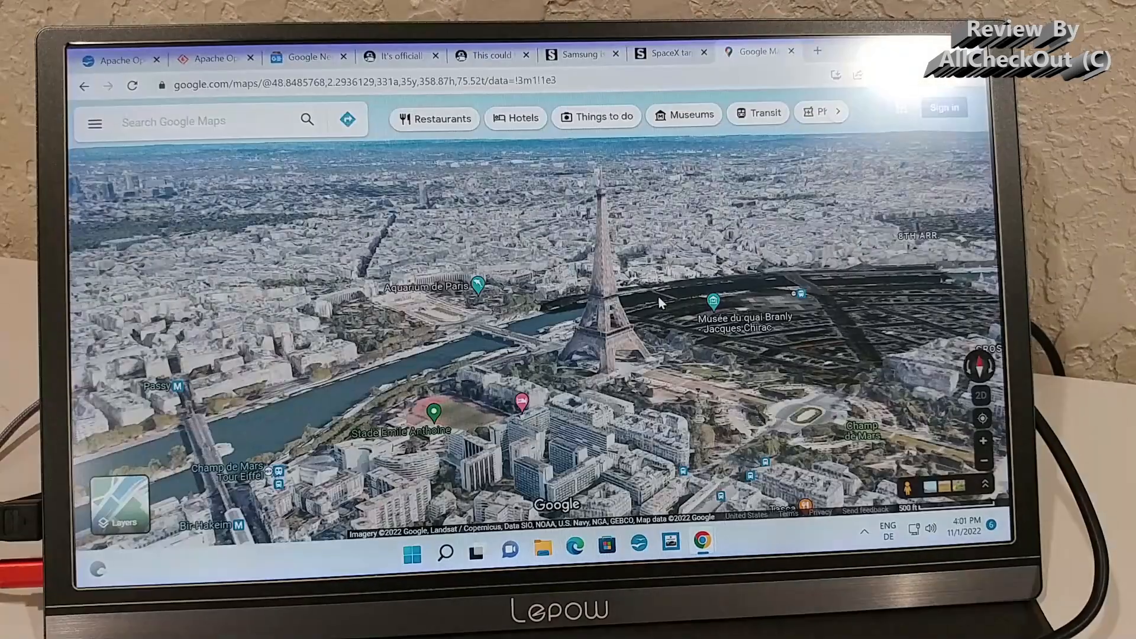